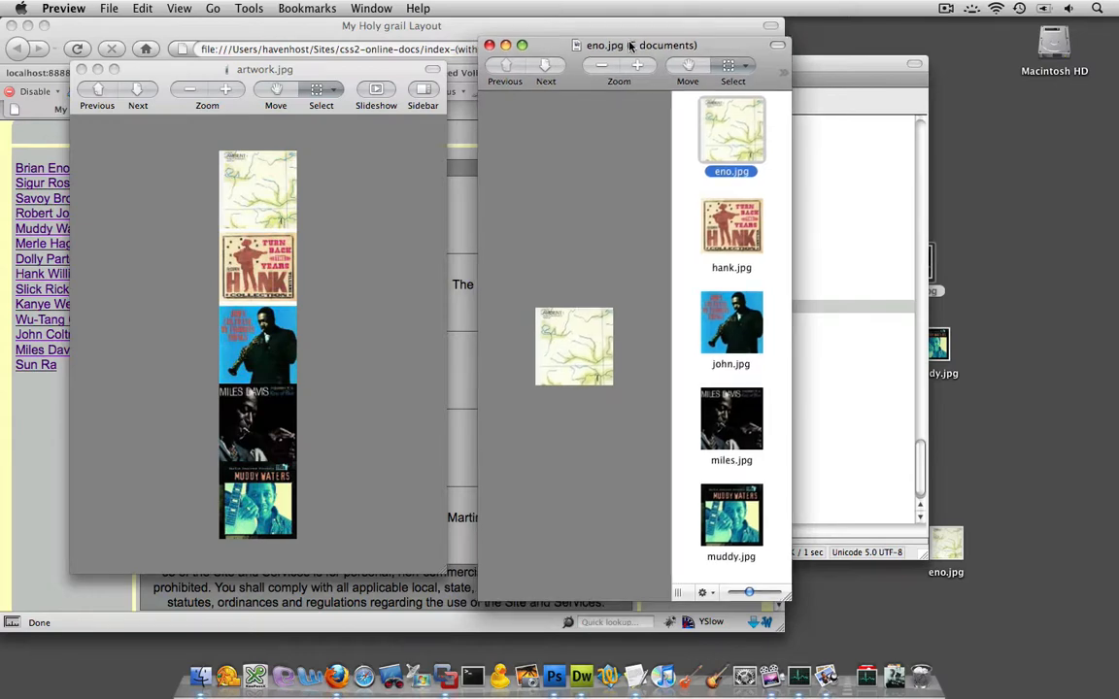
# - Bring Firefox's sprite-based index-(with-Sprite).html album table page to the front
pyautogui.click(389, 26)
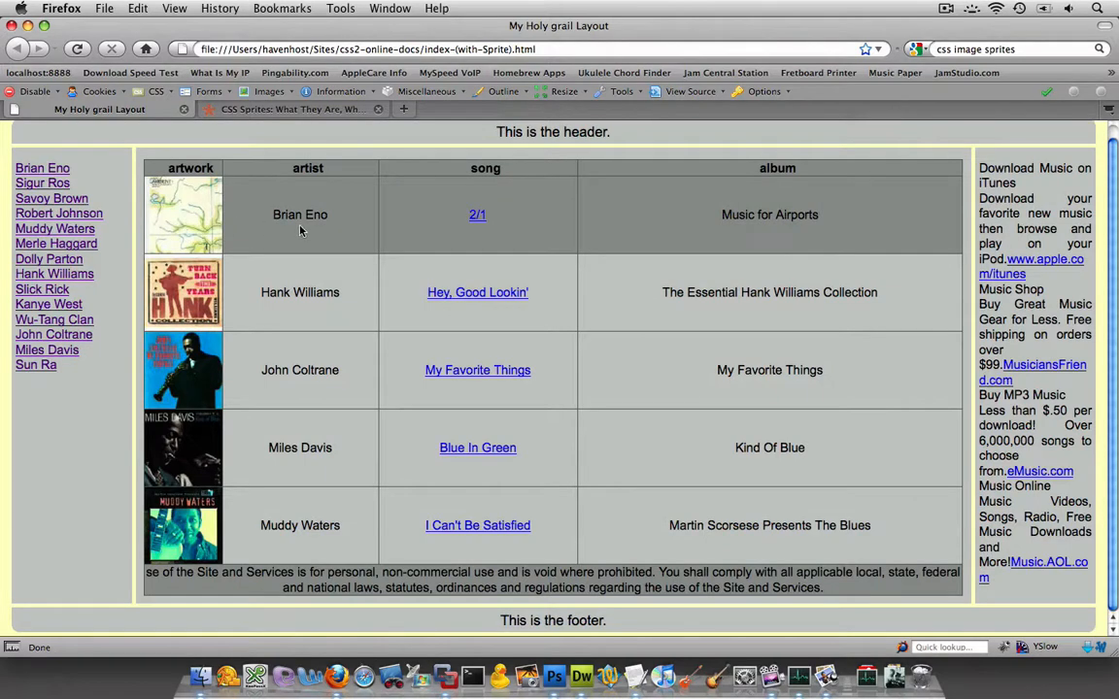
pyautogui.moveTo(165, 461)
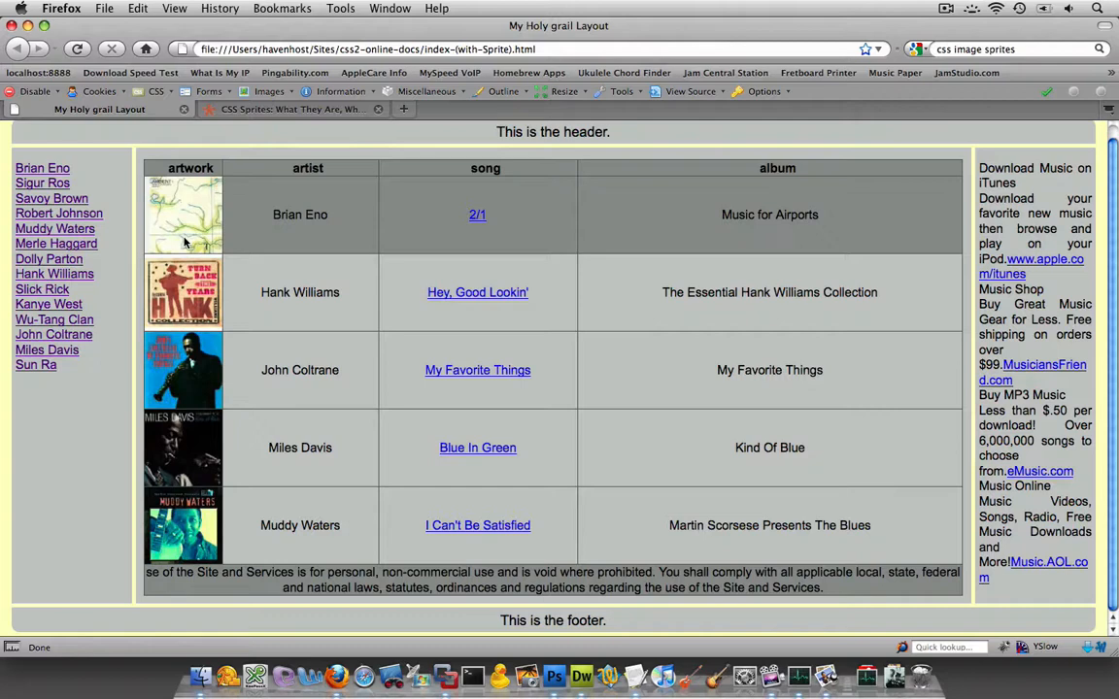
pyautogui.moveTo(175, 239)
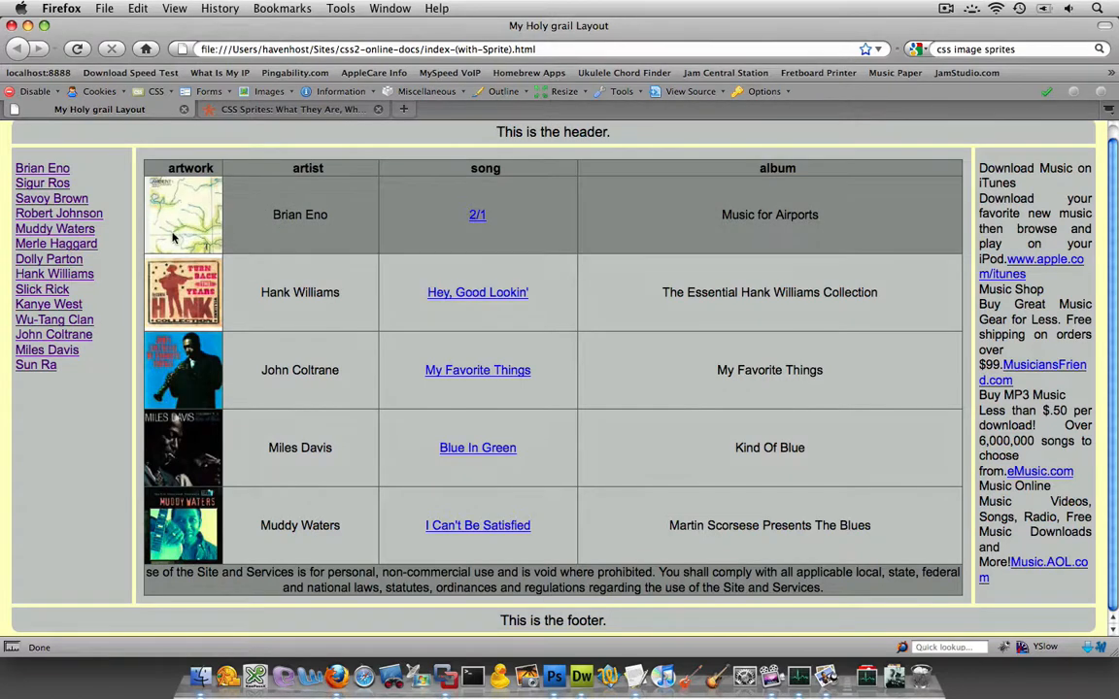
pyautogui.moveTo(160, 241)
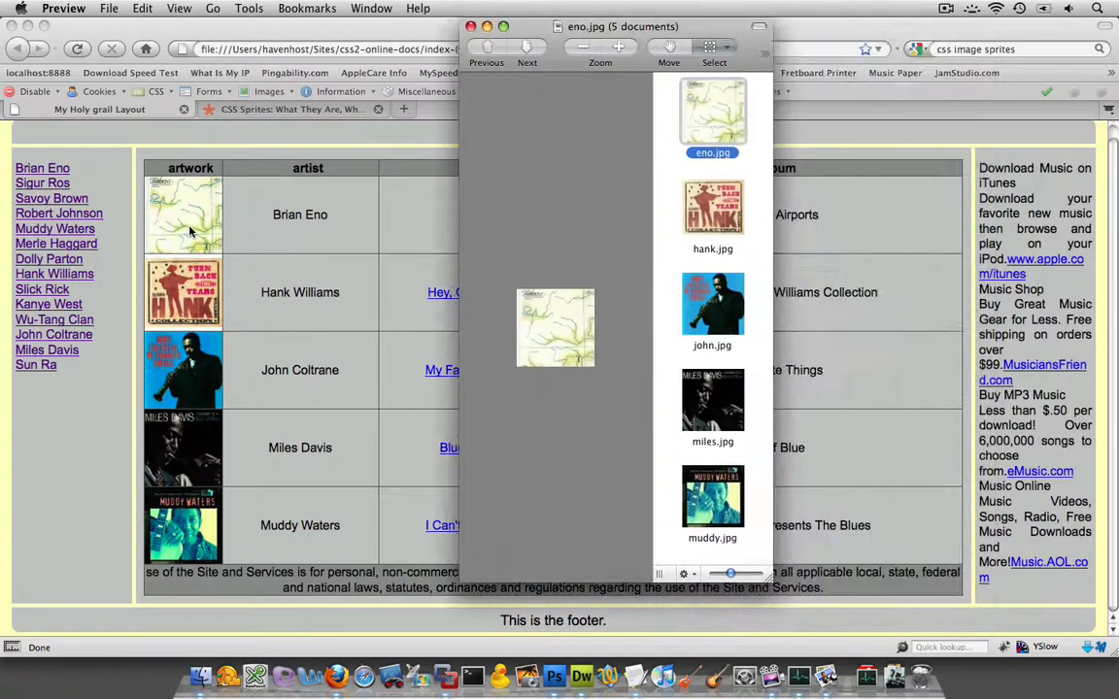
pyautogui.moveTo(295, 201)
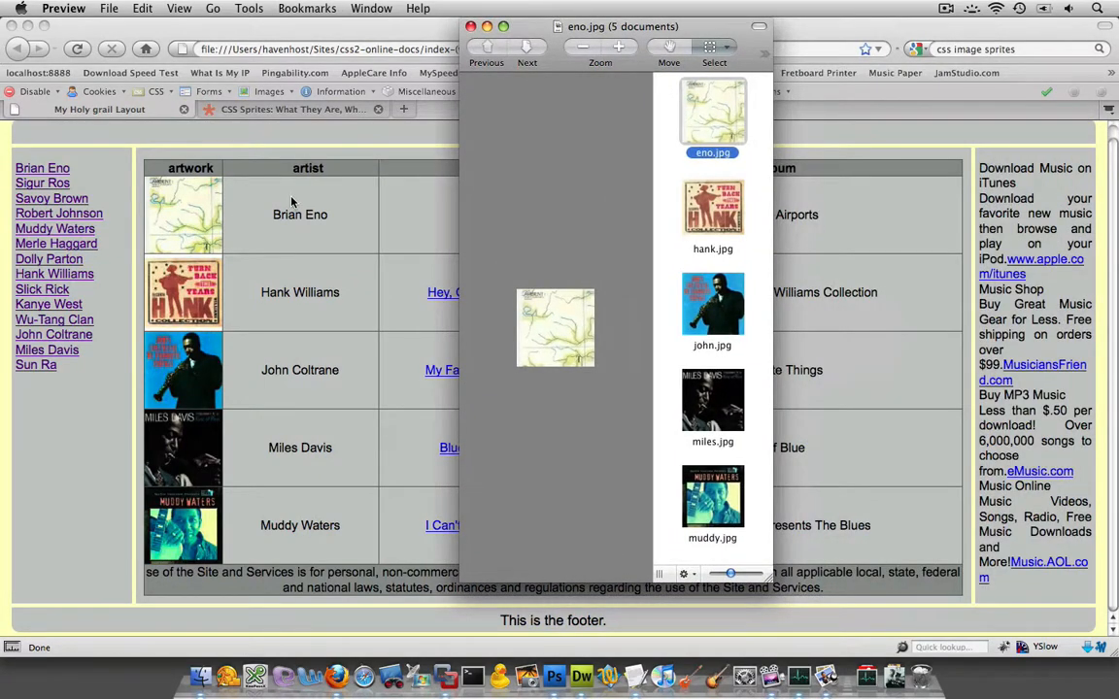
pyautogui.moveTo(175, 168)
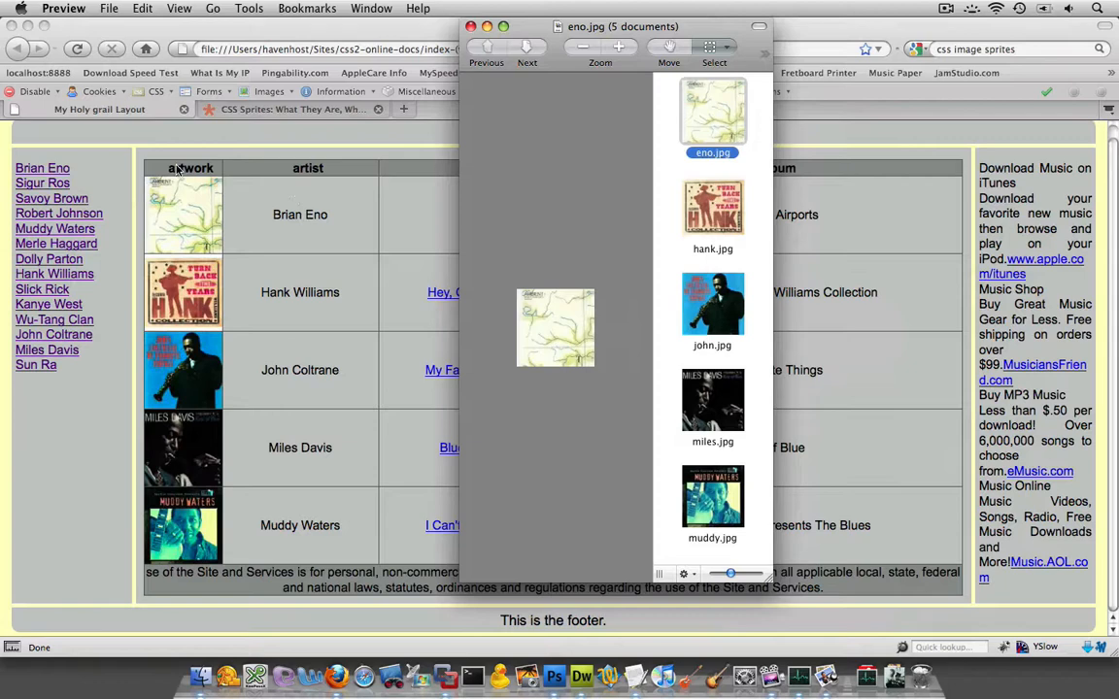
pyautogui.moveTo(178, 372)
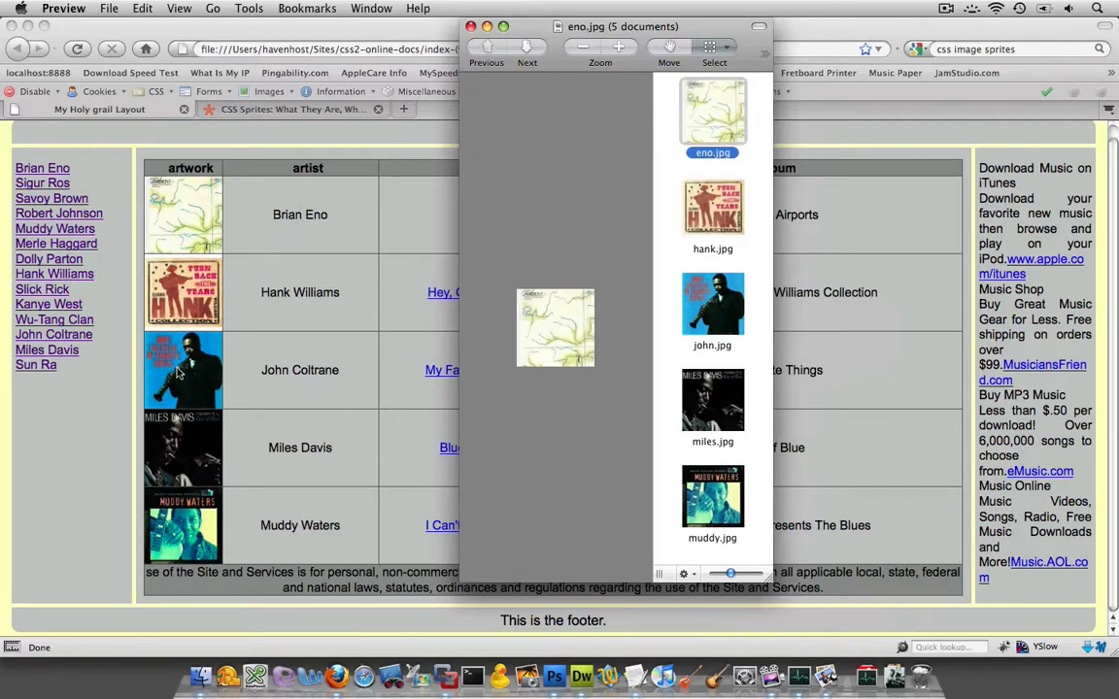
pyautogui.moveTo(573, 445)
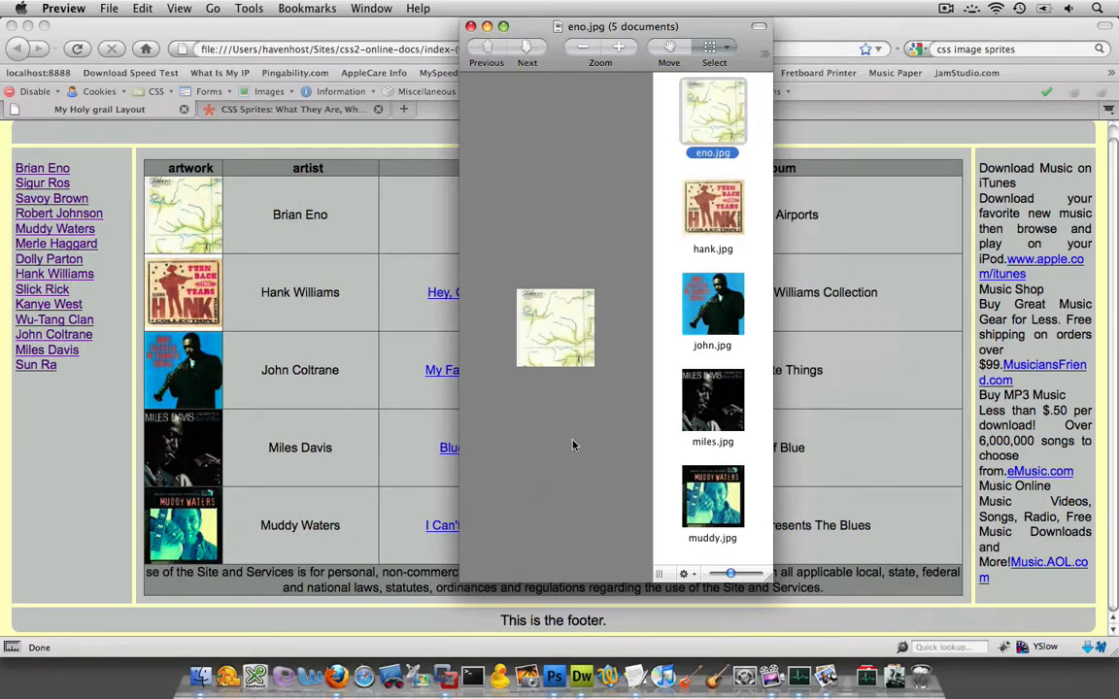
# - View the john.jpg cover, then muddy.jpg, from Preview's sidebar thumbnails
pyautogui.click(713, 306)
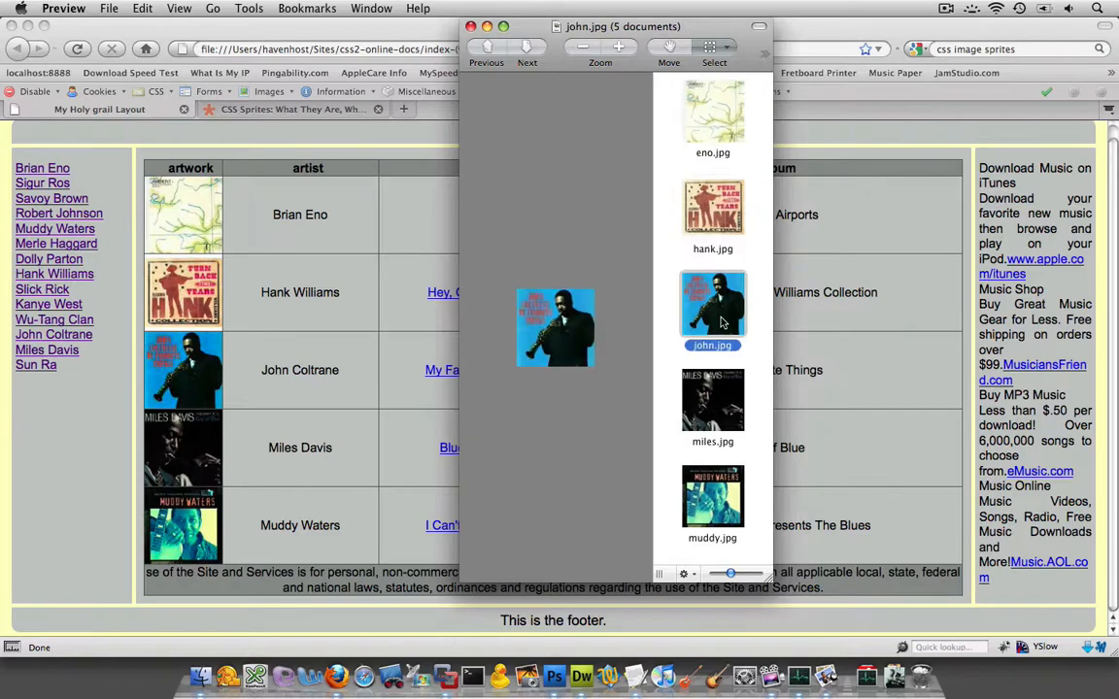
pyautogui.click(713, 499)
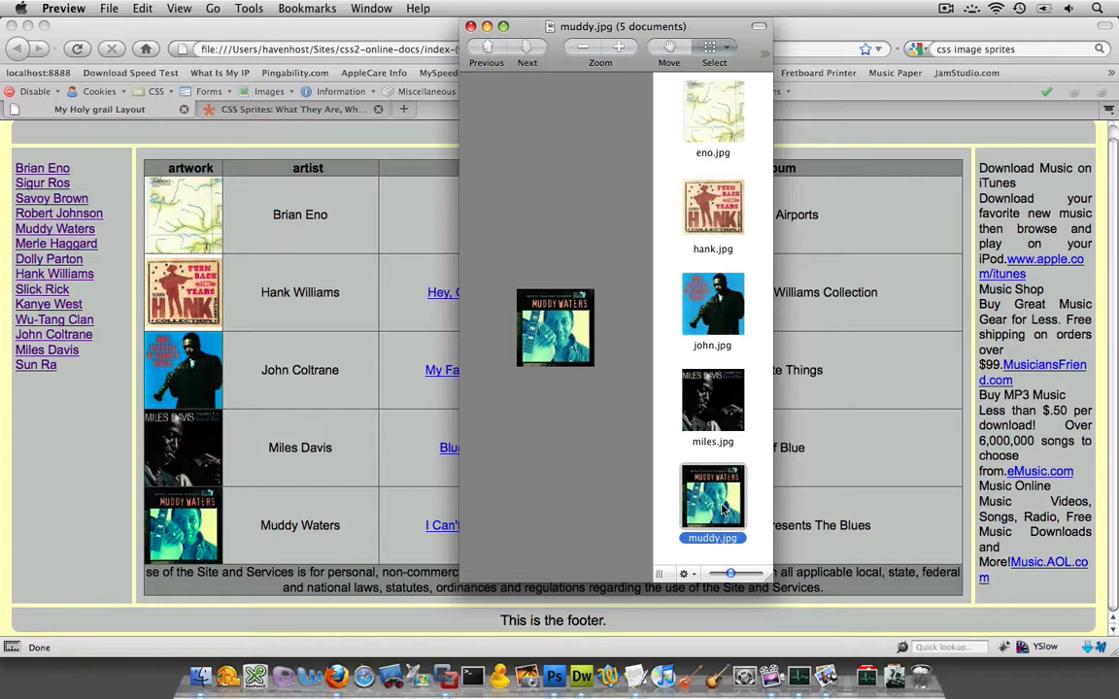
pyautogui.moveTo(741, 113)
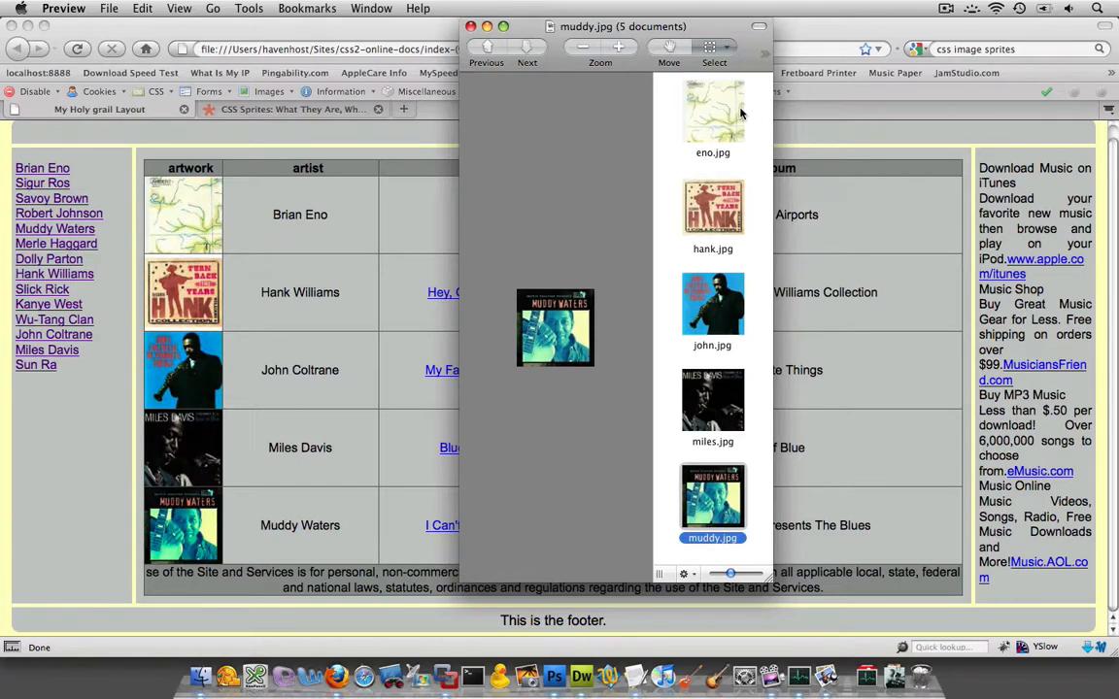
# - Return to the eno.jpg cover, then display hank.jpg in Preview
pyautogui.click(713, 109)
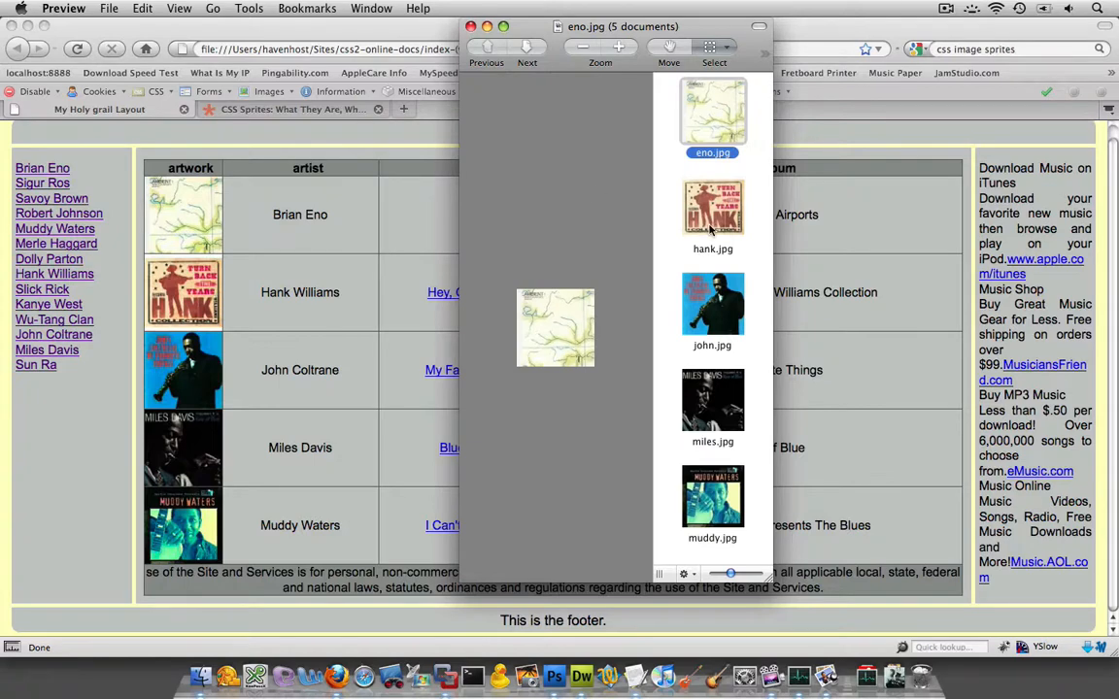
pyautogui.click(712, 206)
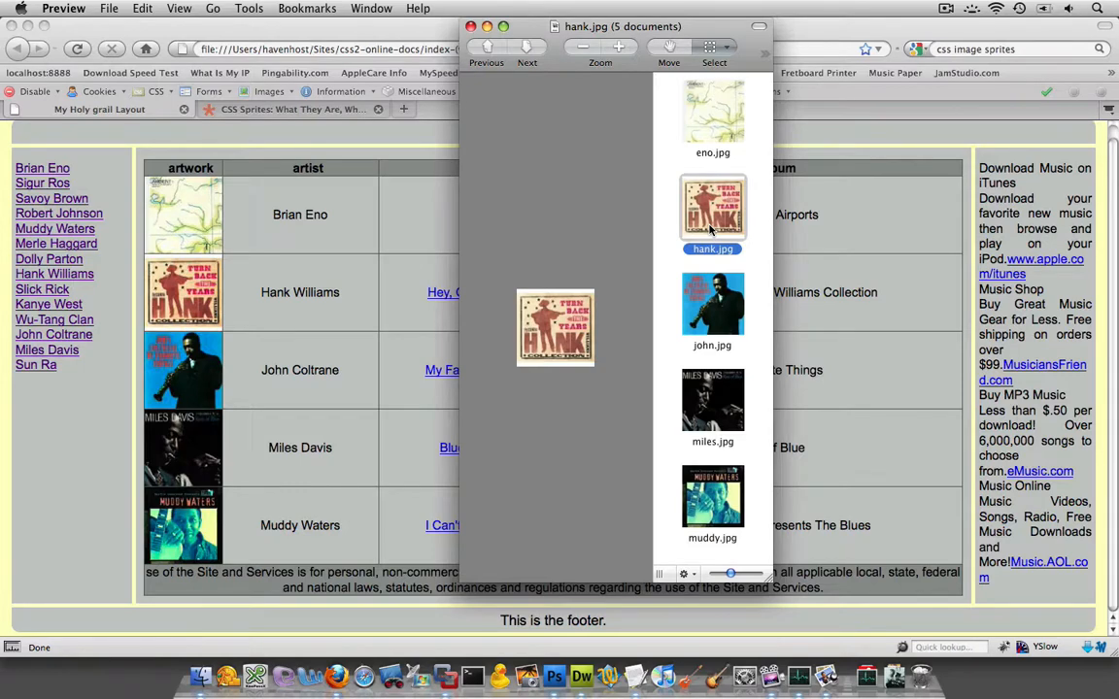
pyautogui.moveTo(689, 343)
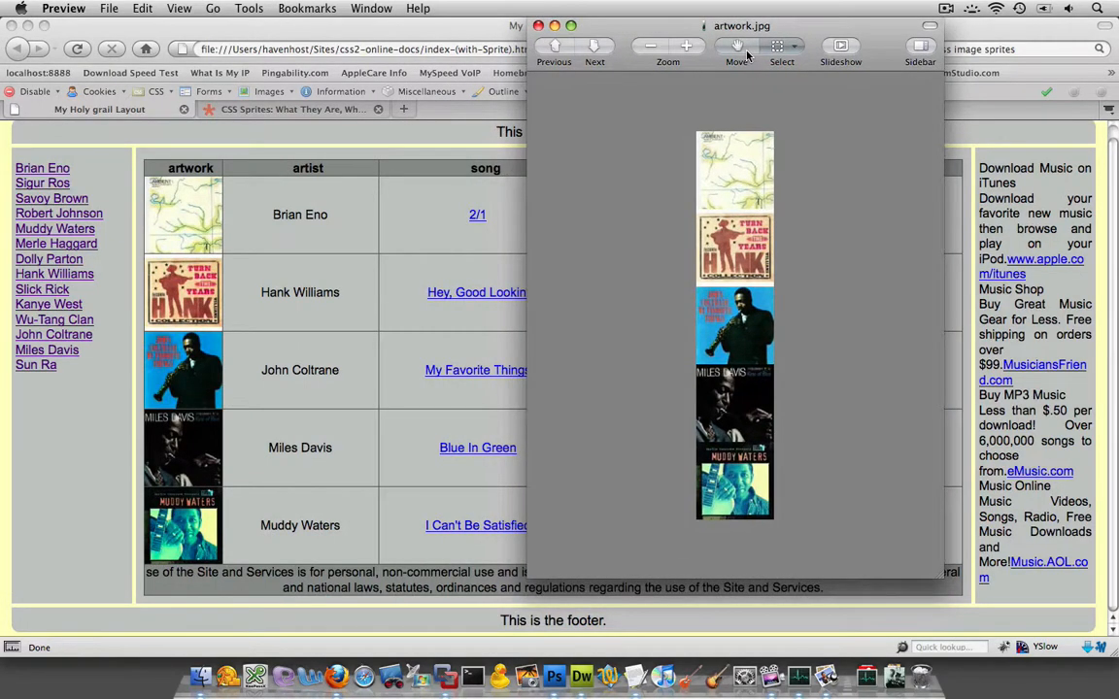
pyautogui.moveTo(738, 47)
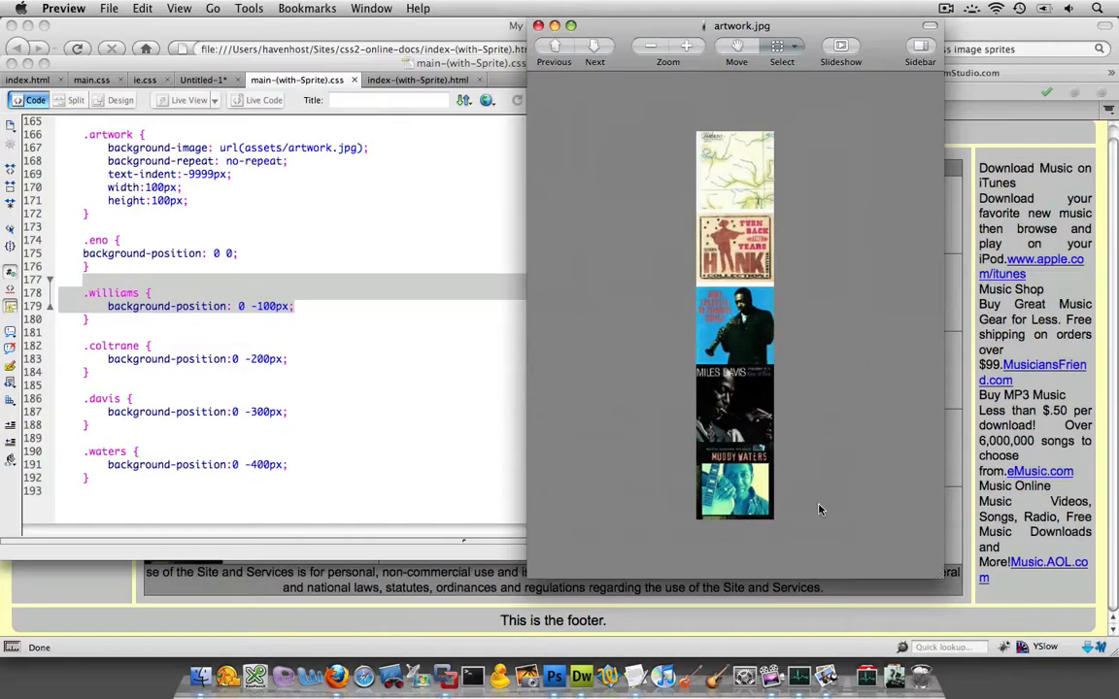
pyautogui.moveTo(425, 634)
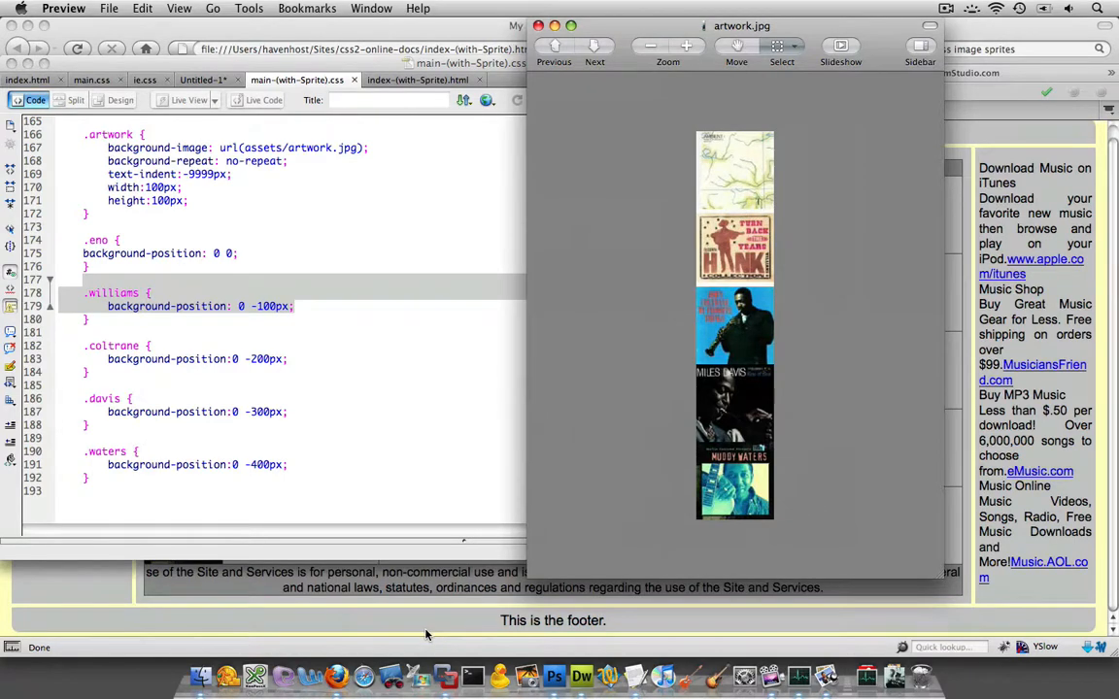